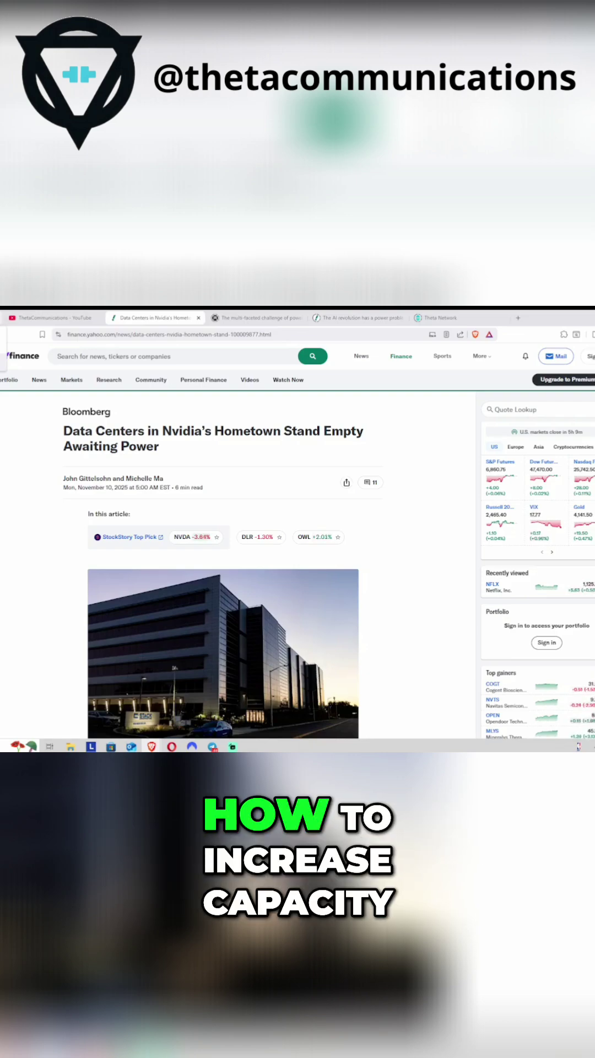
Switch to the 'The multi-faceted challenge of powering AI' MIT Energy Initiative tab
click(256, 317)
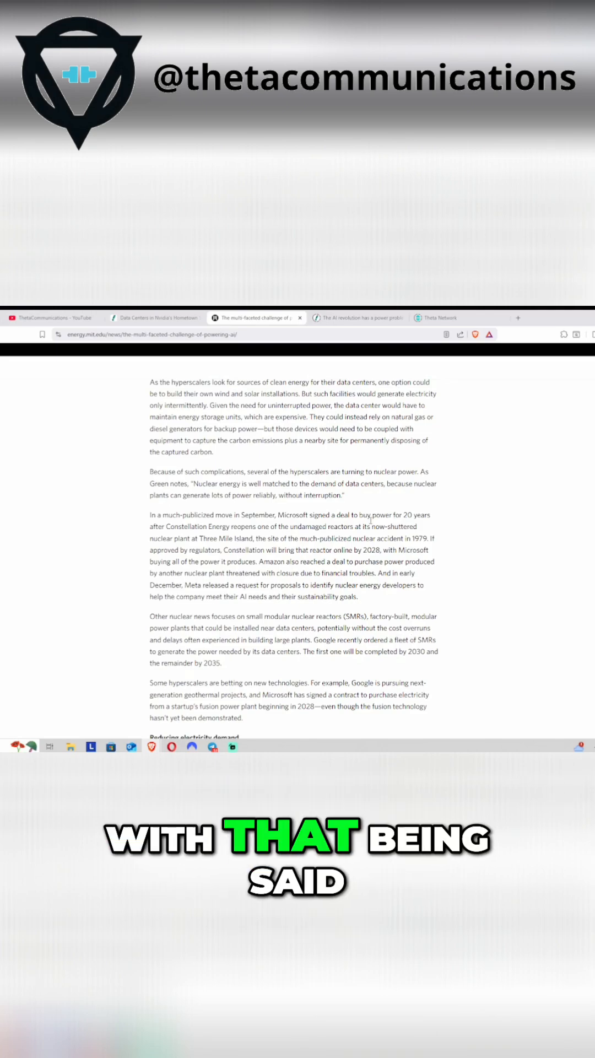
scroll(down, 3)
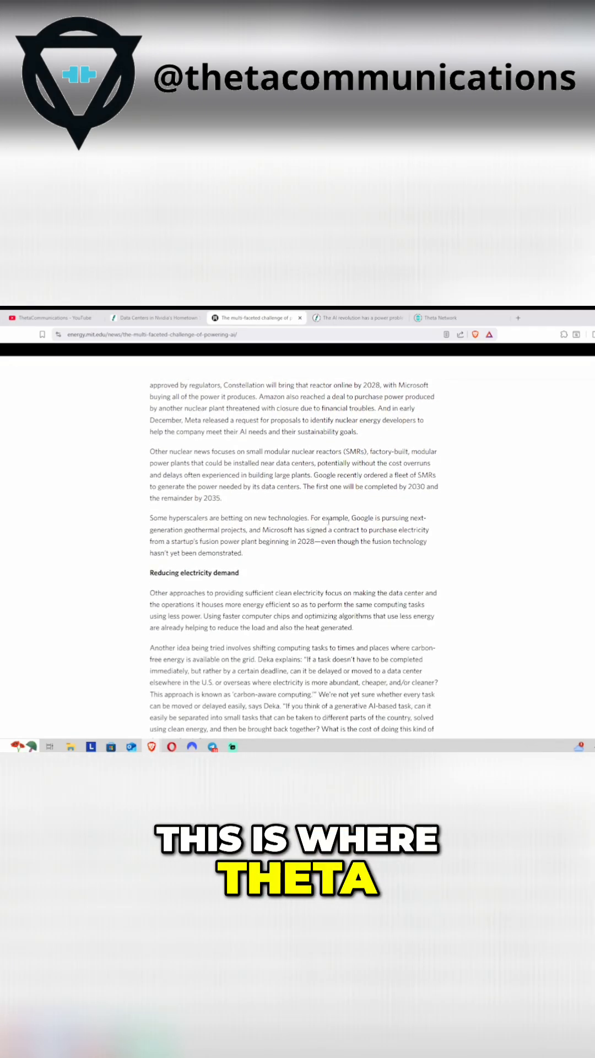
scroll(down, 3)
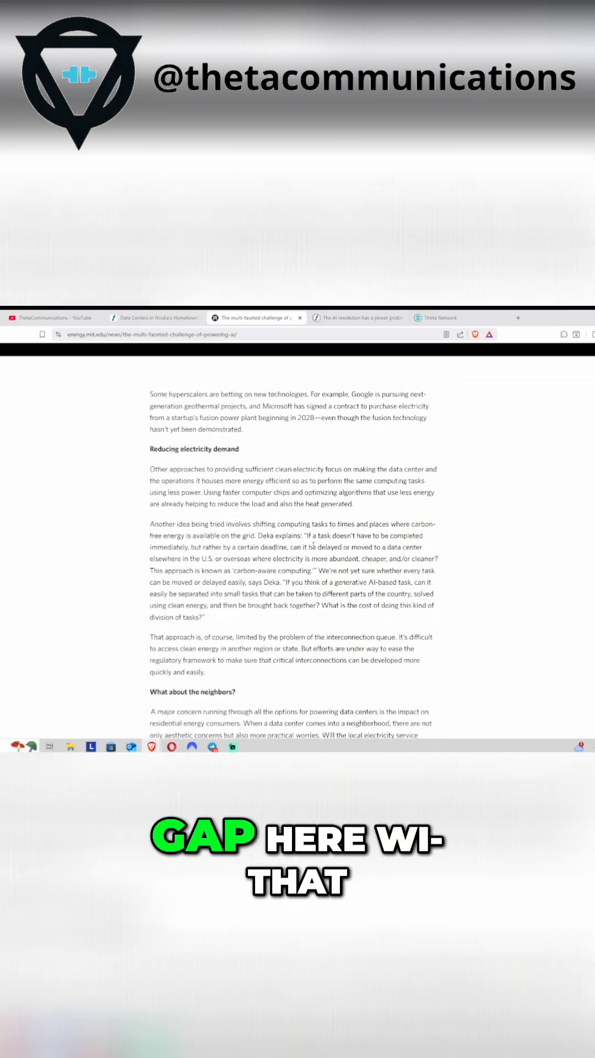